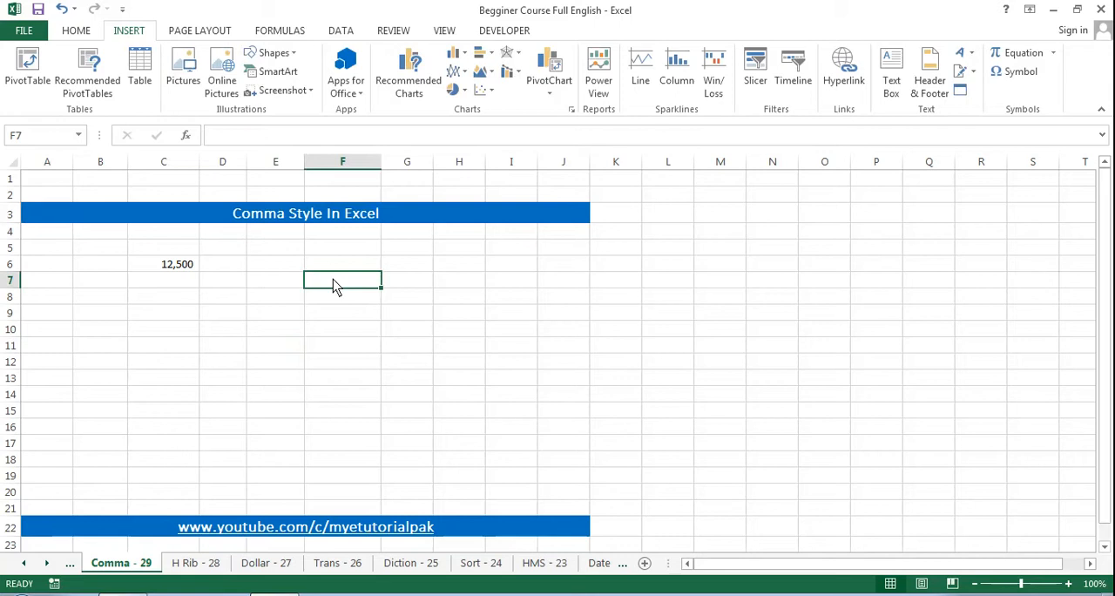
- Enter the plain number 12500 in cell C9 below the formatted 12,500
click(164, 296)
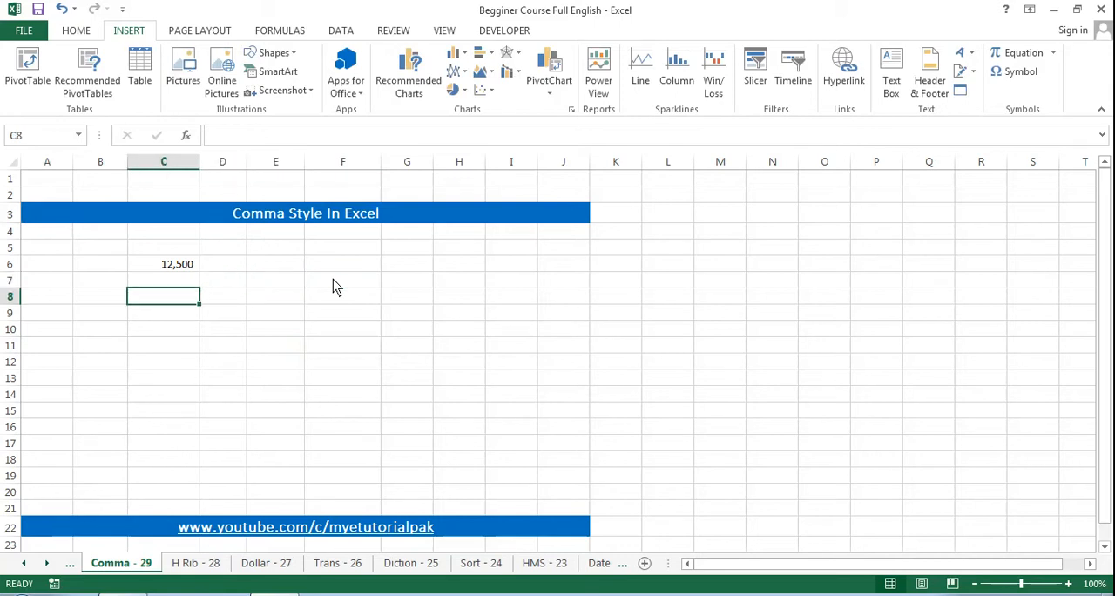
text(12500)
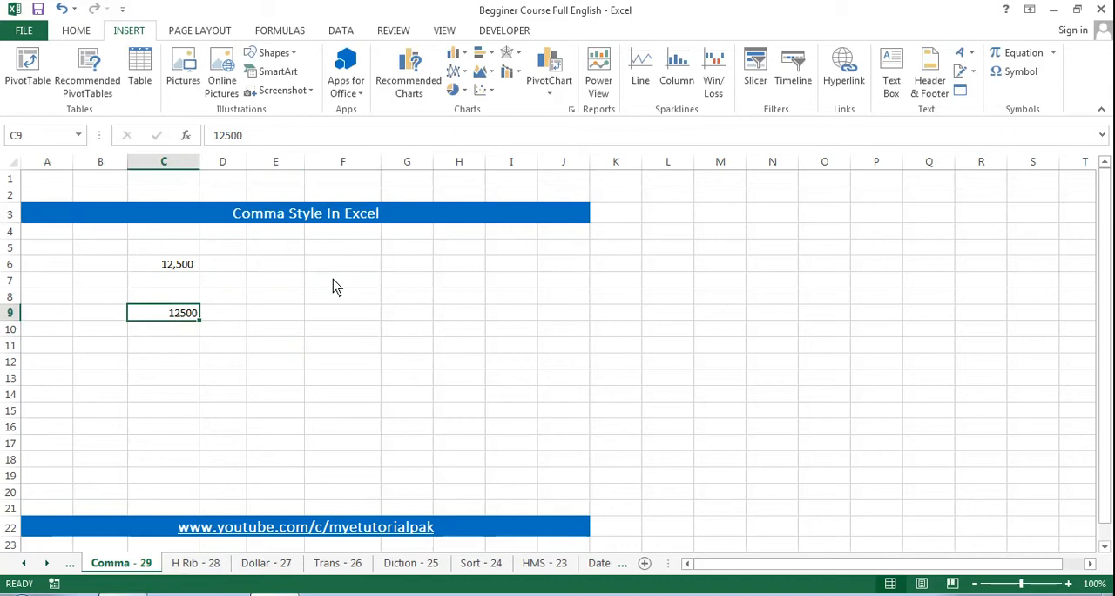
mouse_move(178, 342)
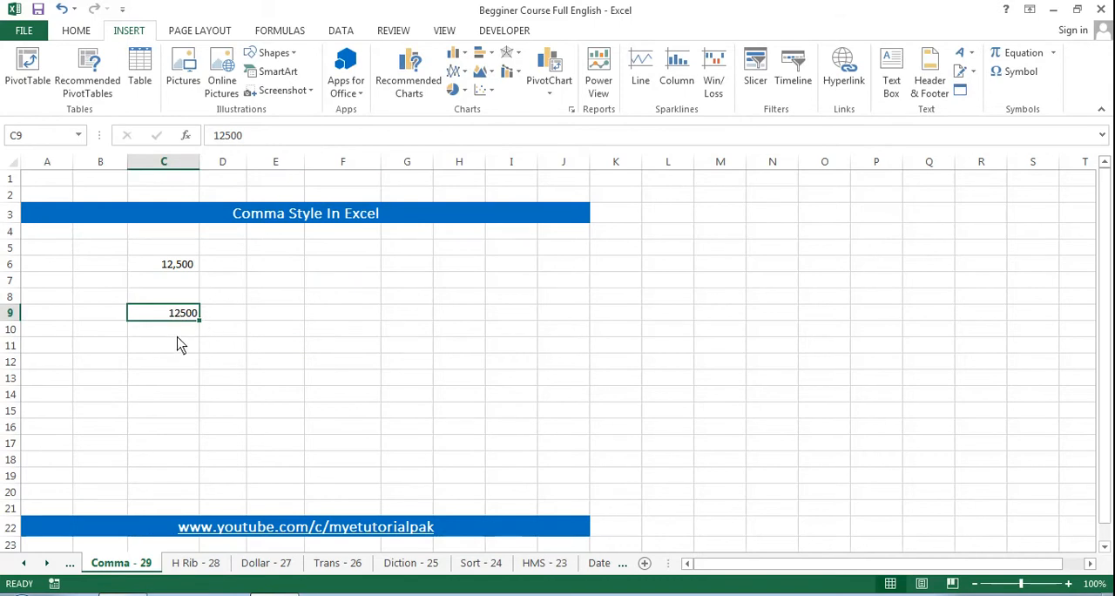
mouse_move(171, 303)
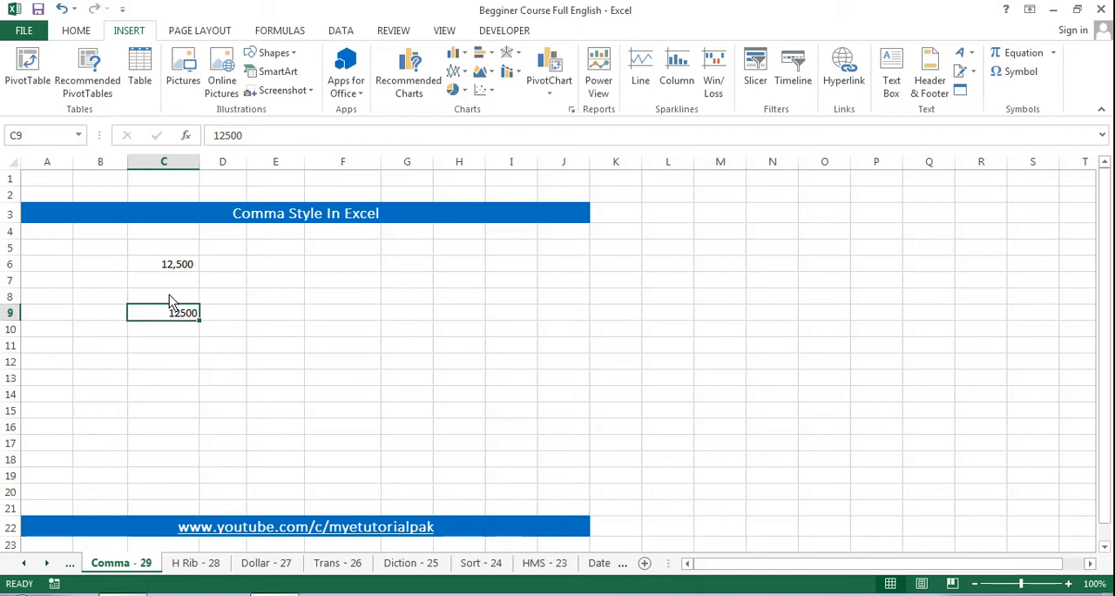
click(163, 263)
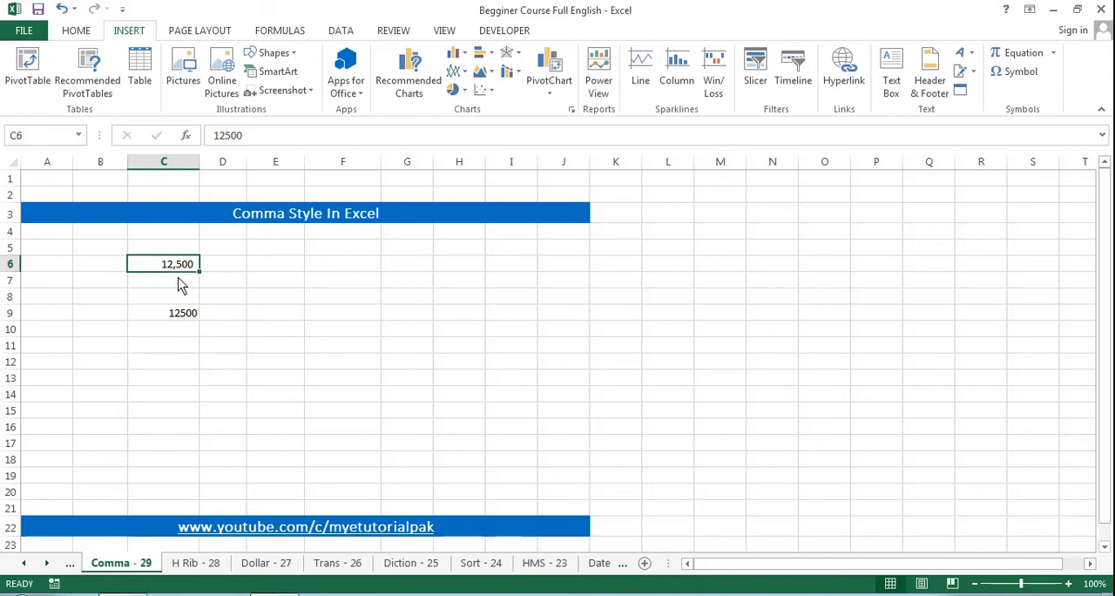
mouse_move(172, 290)
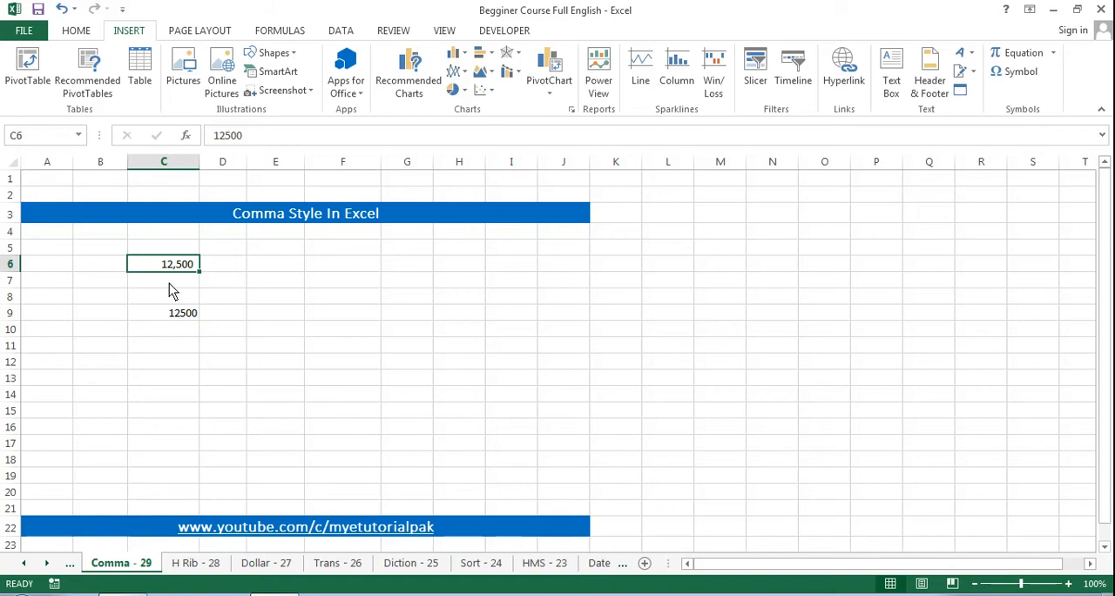
click(276, 312)
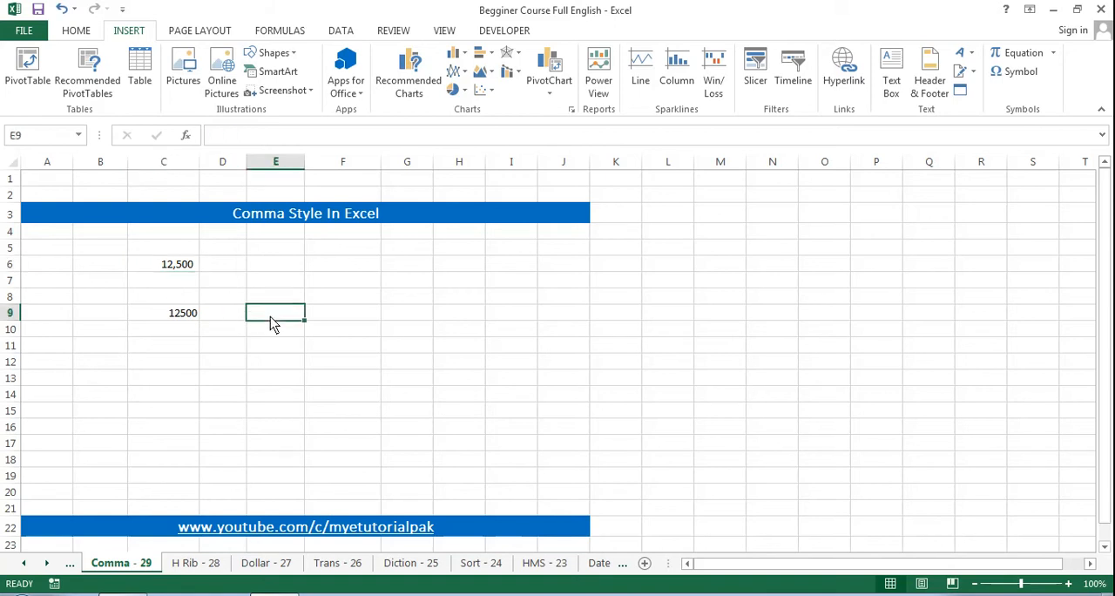
click(164, 263)
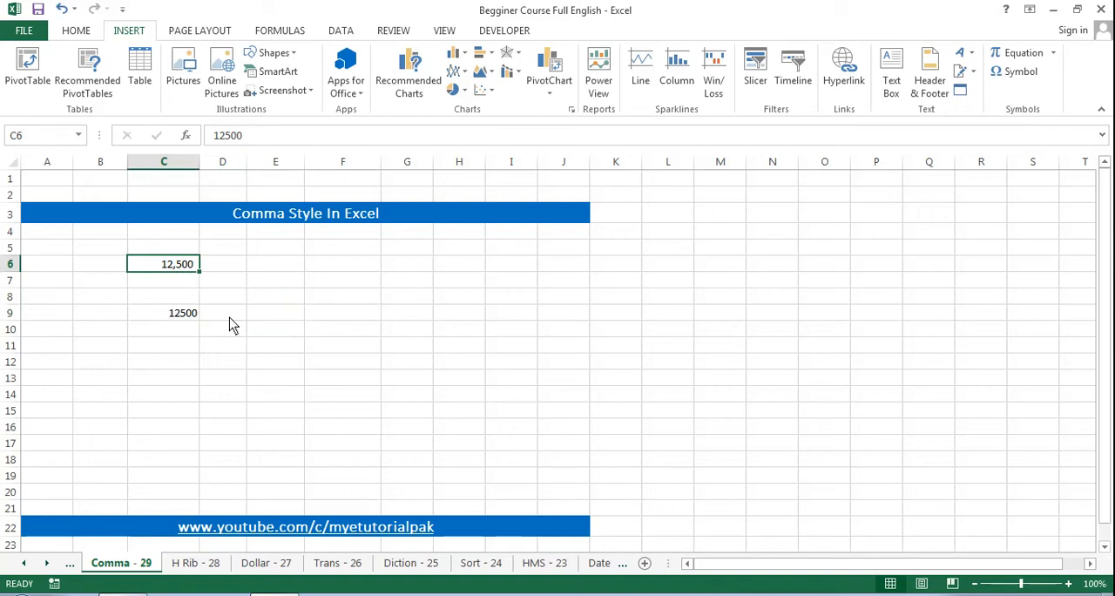
click(164, 312)
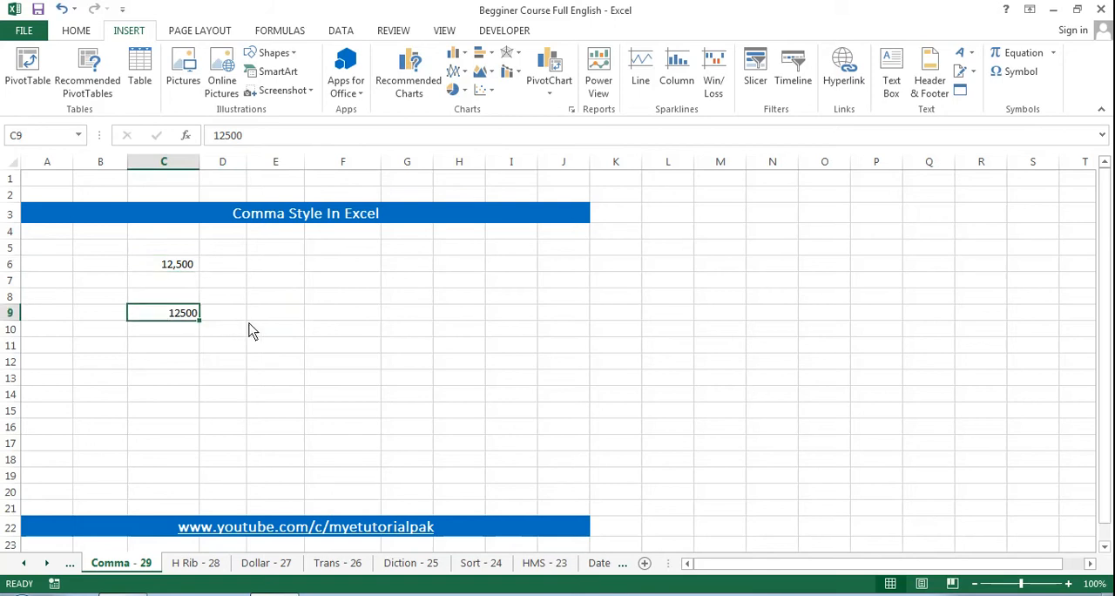
click(77, 30)
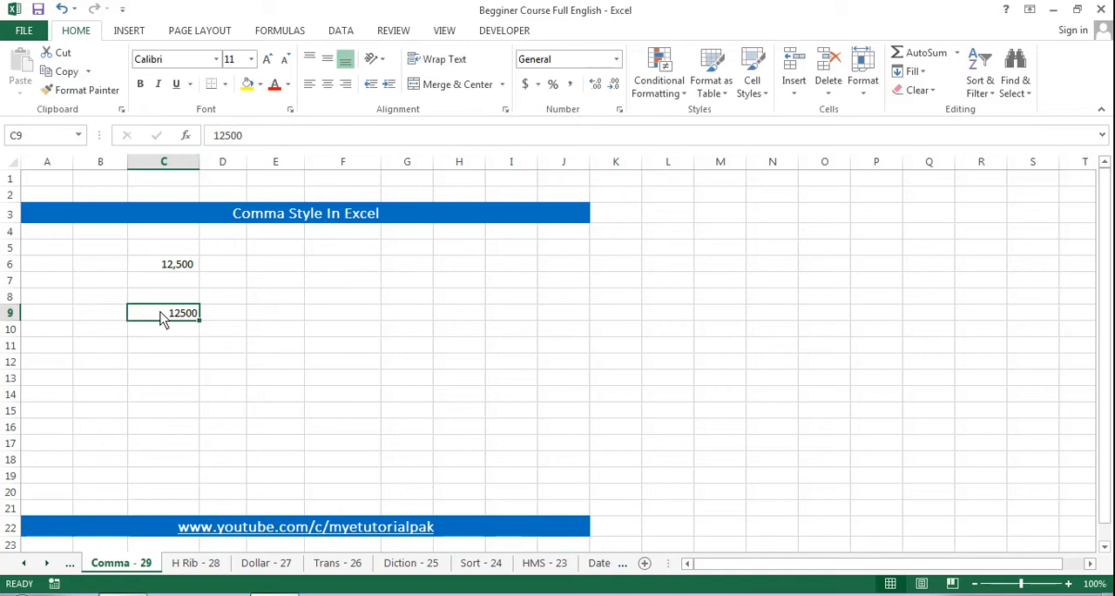
mouse_move(84, 39)
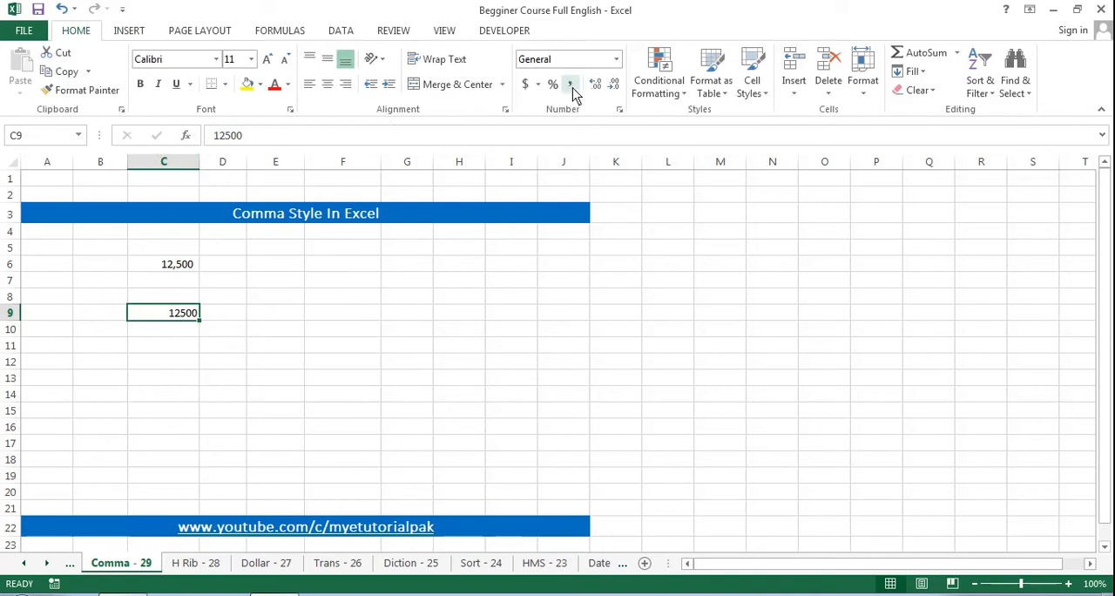
- Apply Comma Style to C9 so it reads 12,500.00
click(570, 83)
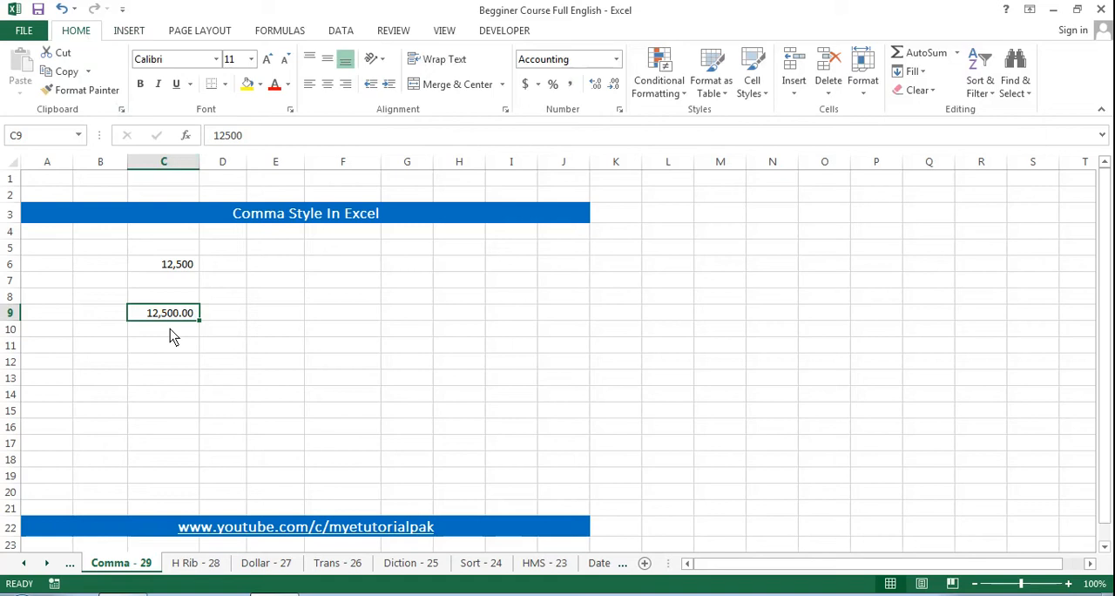
mouse_move(202, 324)
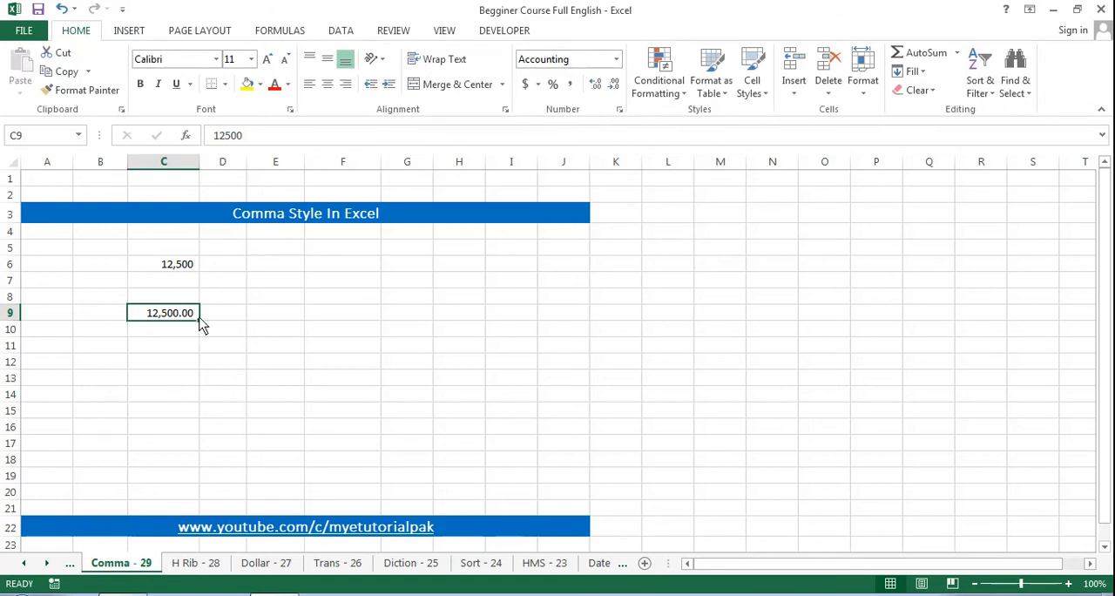
mouse_move(592, 124)
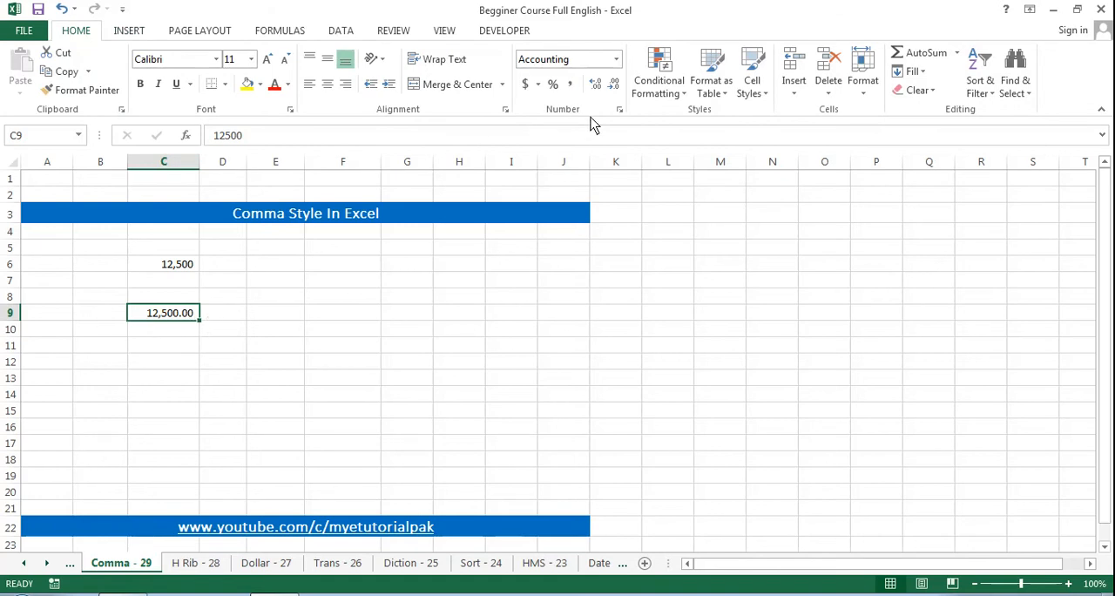
mouse_move(613, 172)
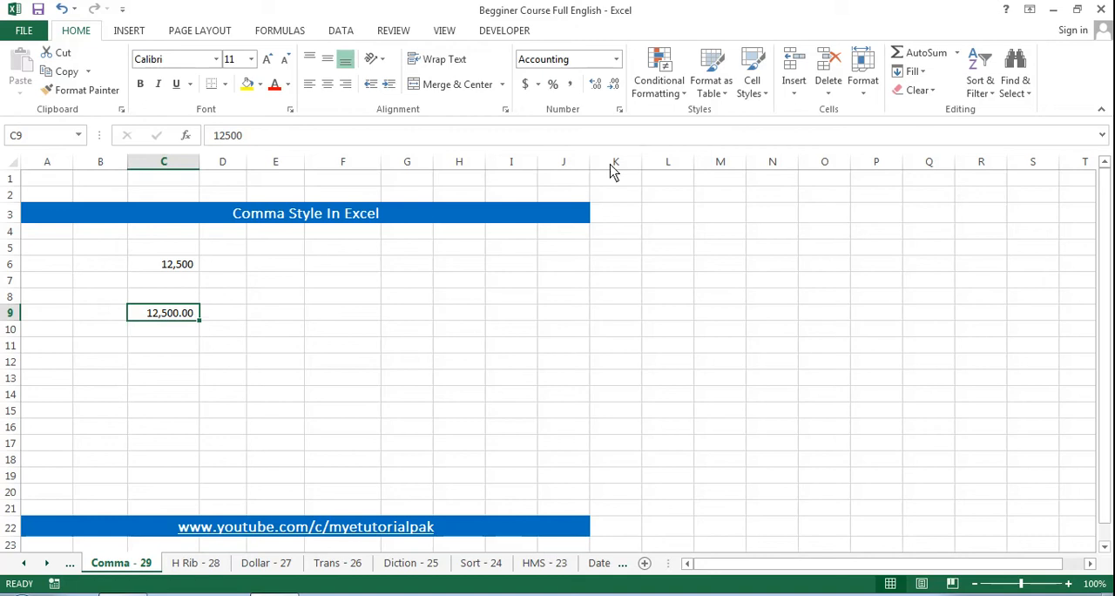
- Increase then decrease C9's decimal places until it shows 12,500 like C6
click(596, 83)
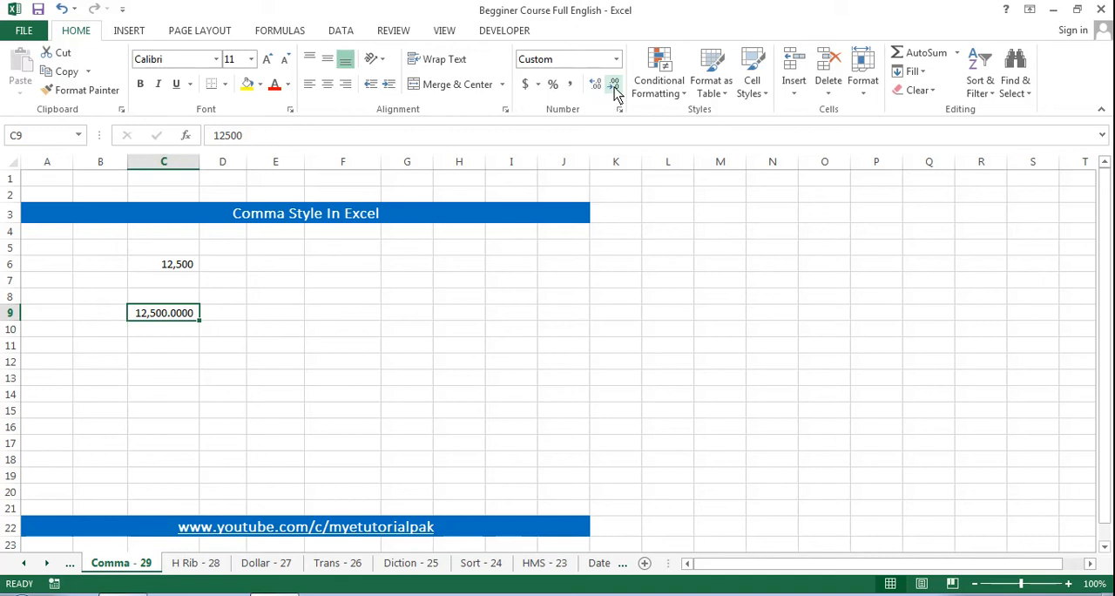
mouse_move(613, 83)
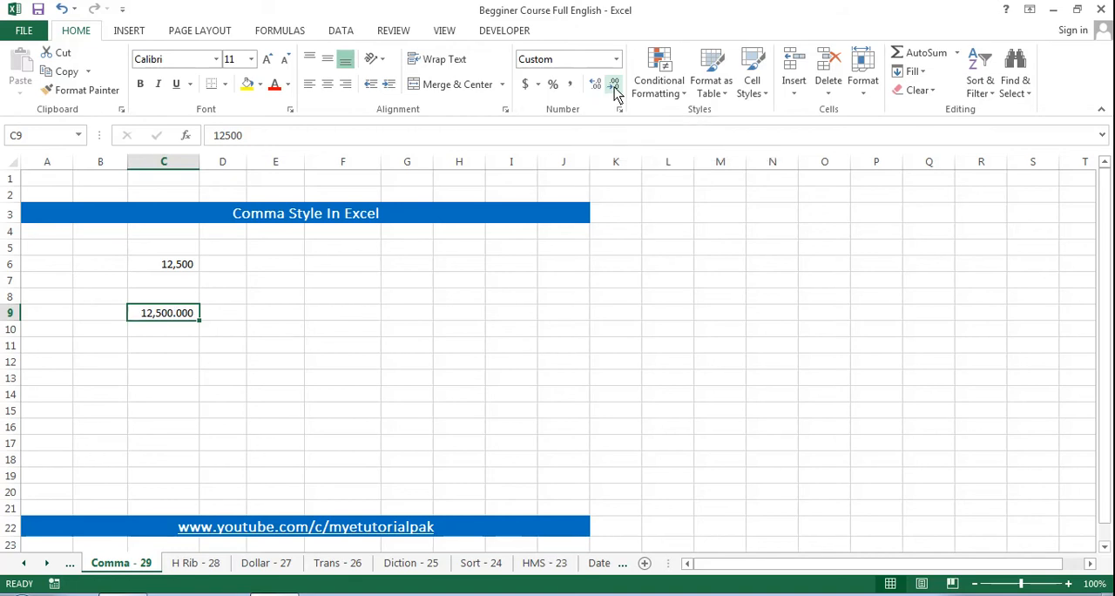
click(613, 83)
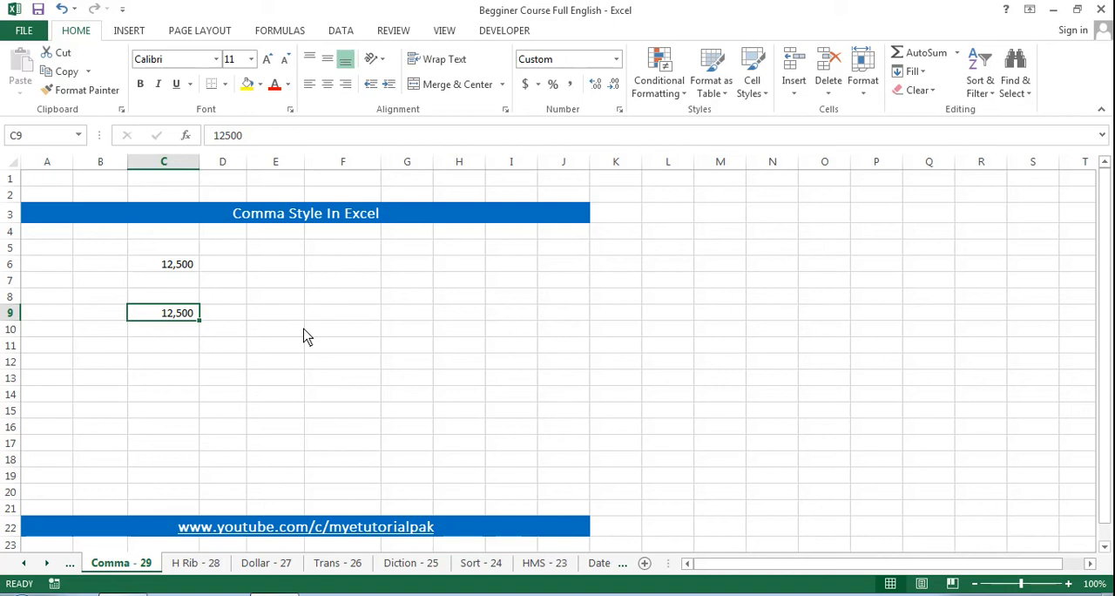
mouse_move(501, 304)
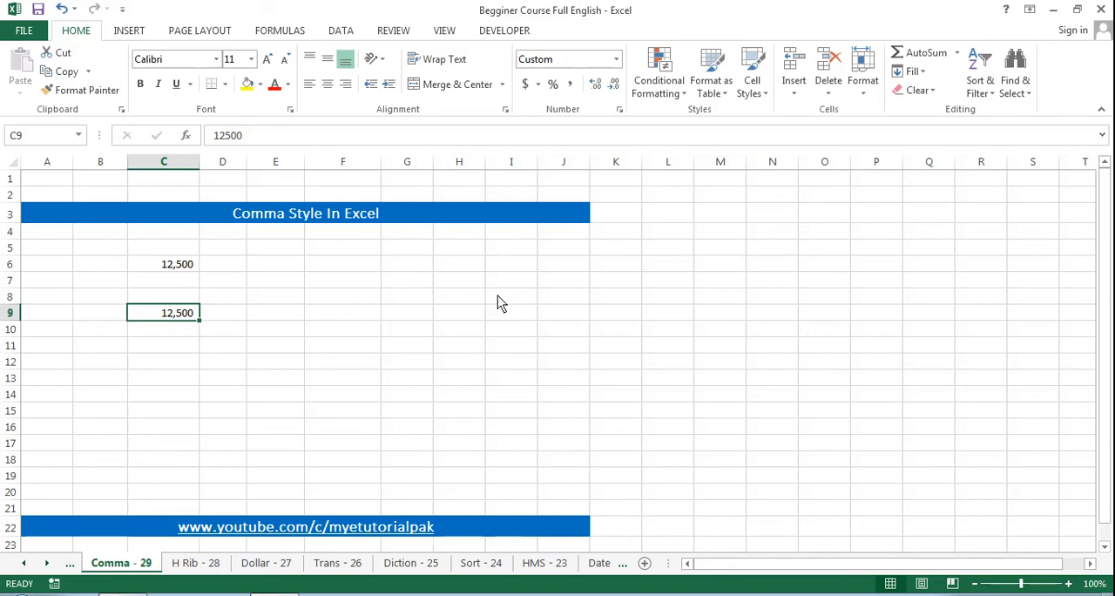
mouse_move(629, 270)
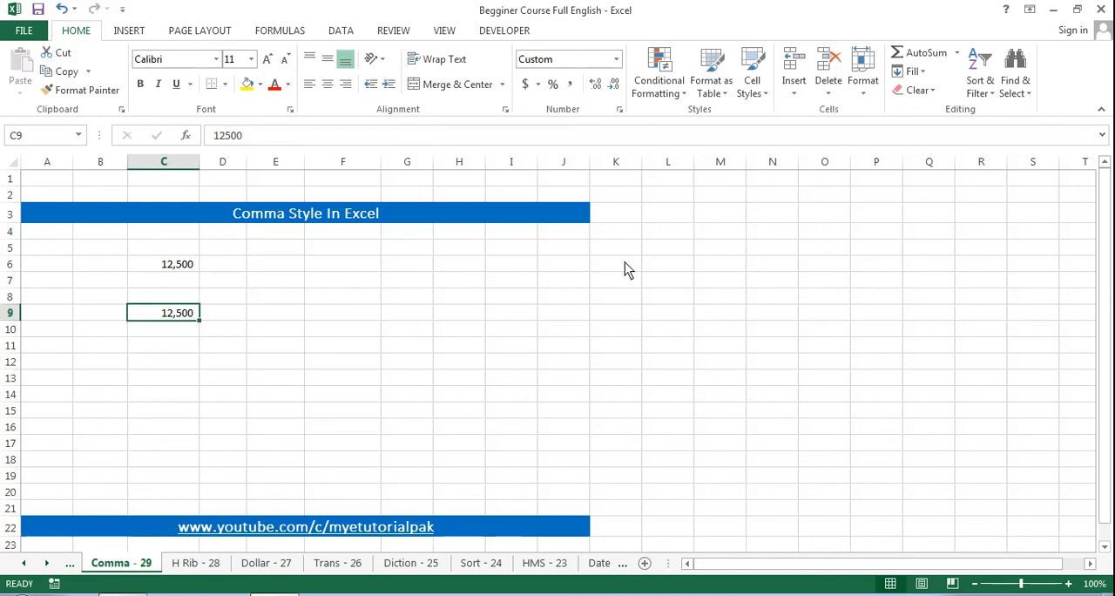
- Select a cell to the right of the values as the spot for the MET logo
click(196, 563)
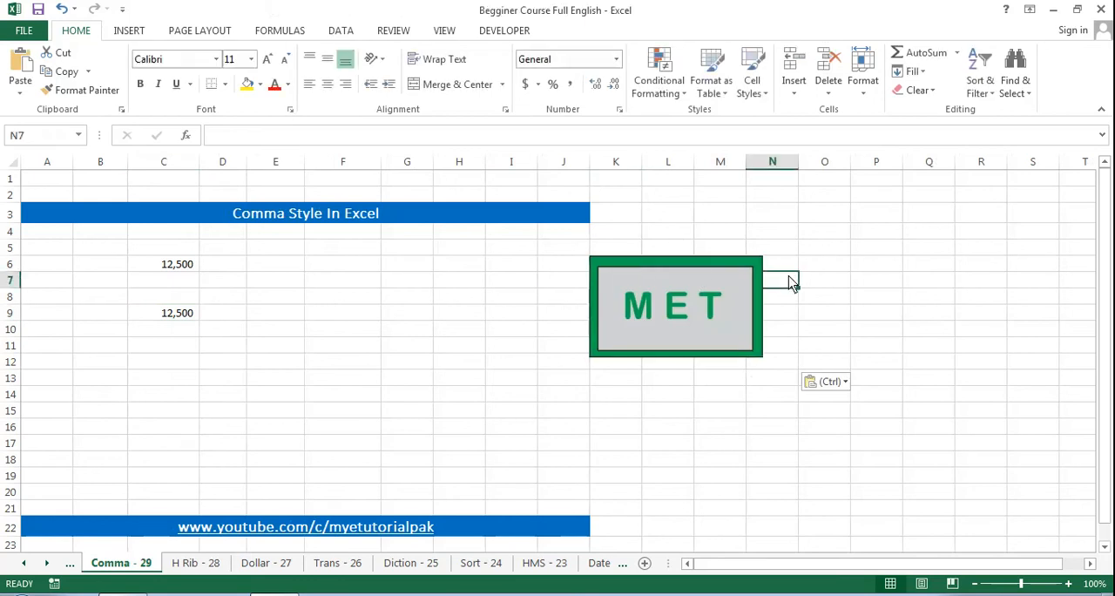
- Deselect the pasted MET logo so it stays in place on the sheet
click(823, 279)
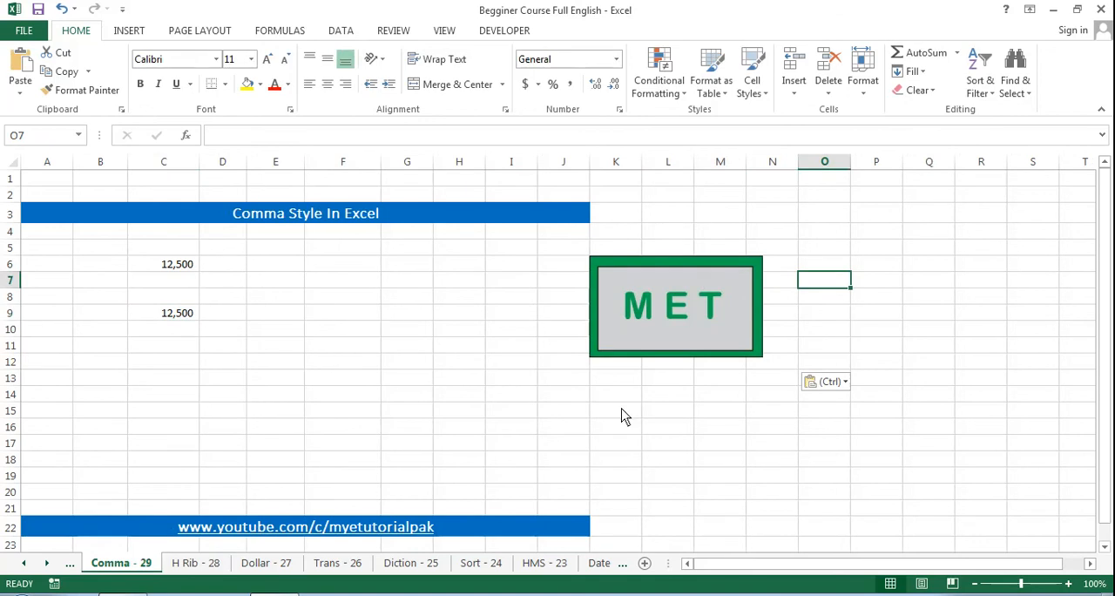
text(www.f)
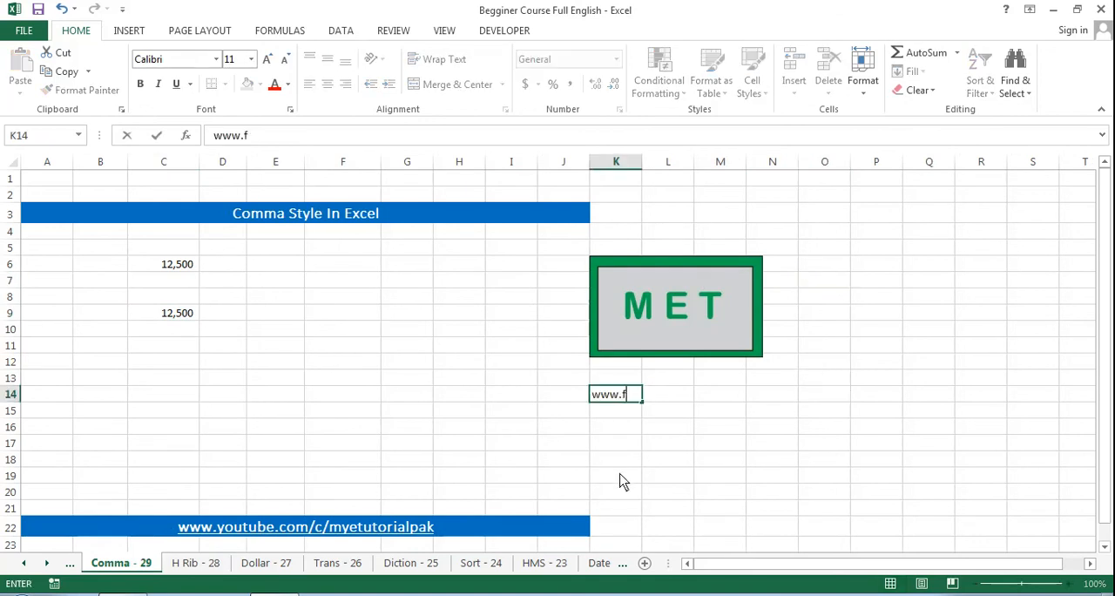
text(acebook.)
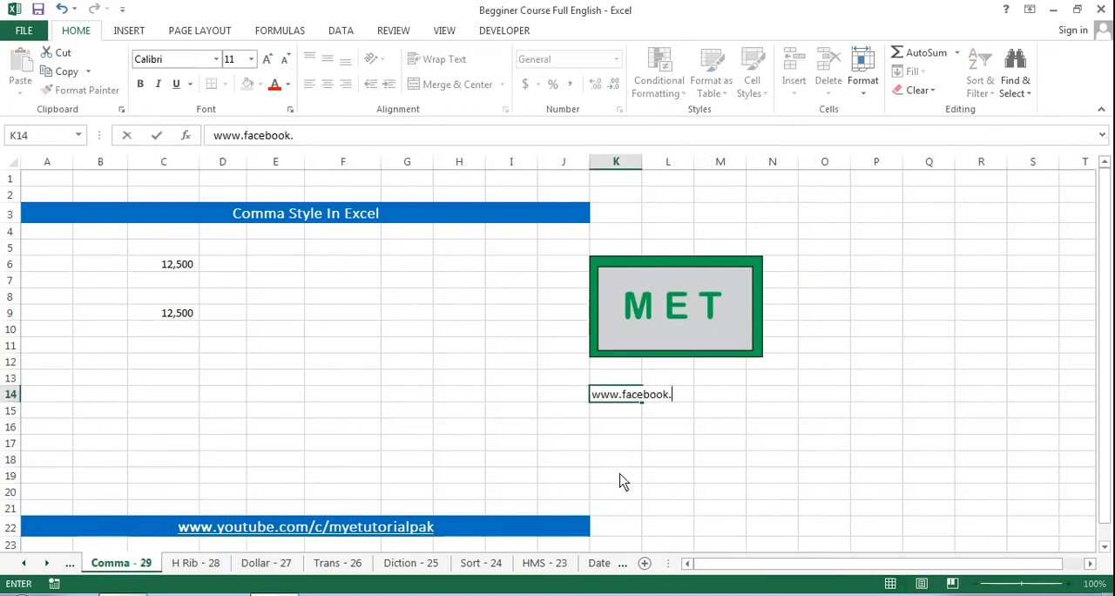
text(com/mye)
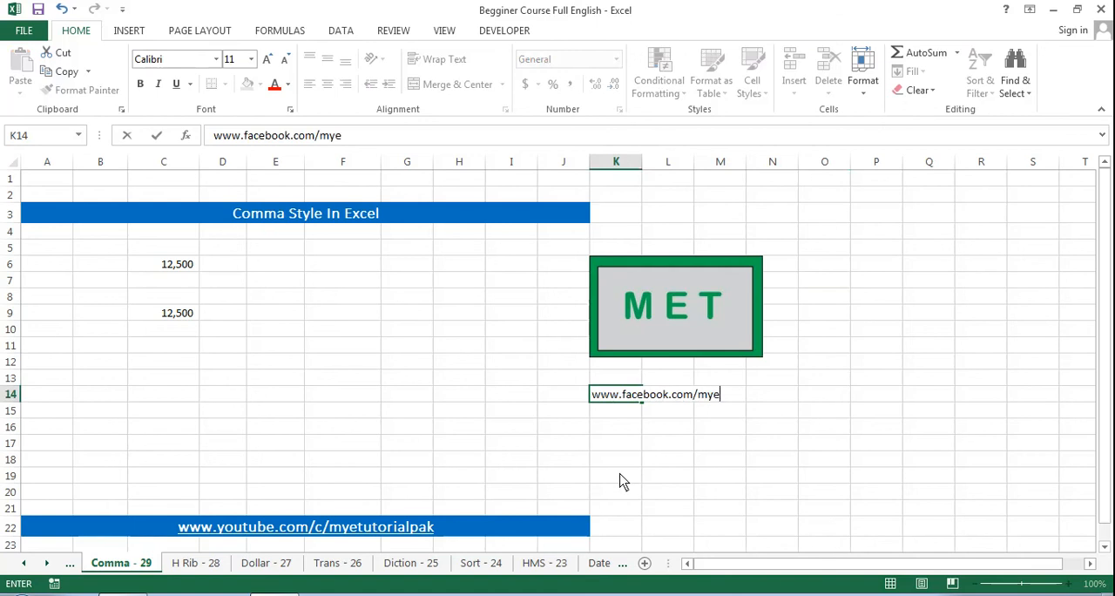
key(Enter)
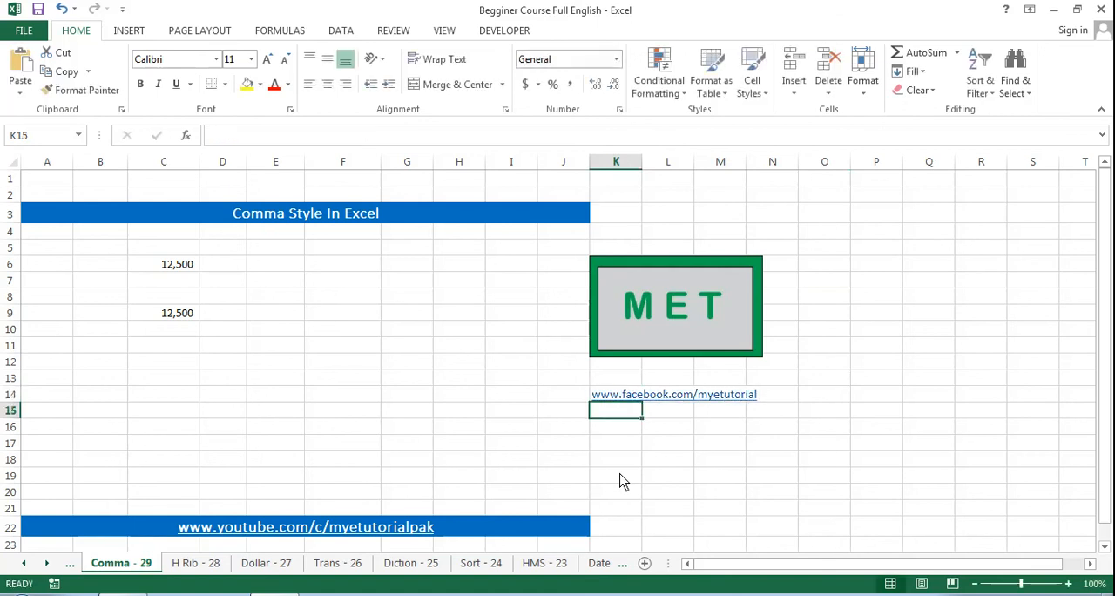